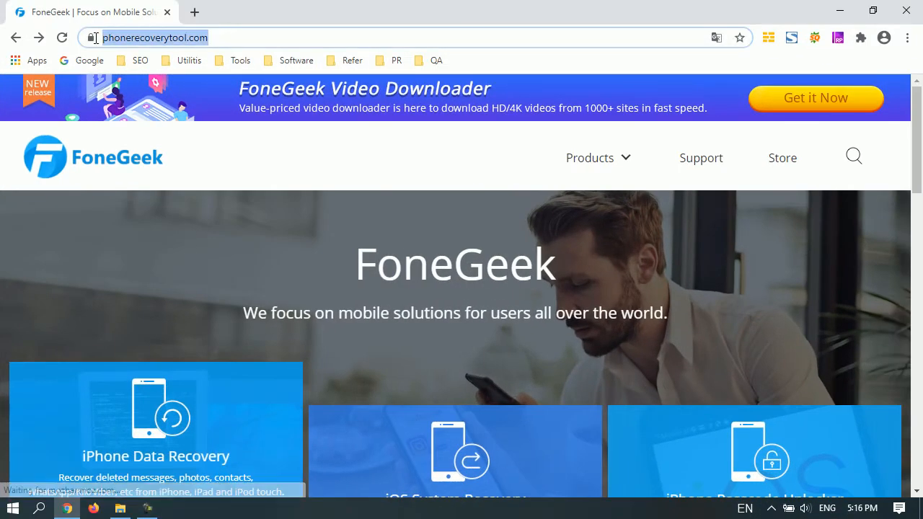
- Navigate from the FoneGeek site's Products menu to the iOS System Recovery product page
left_click(589, 157)
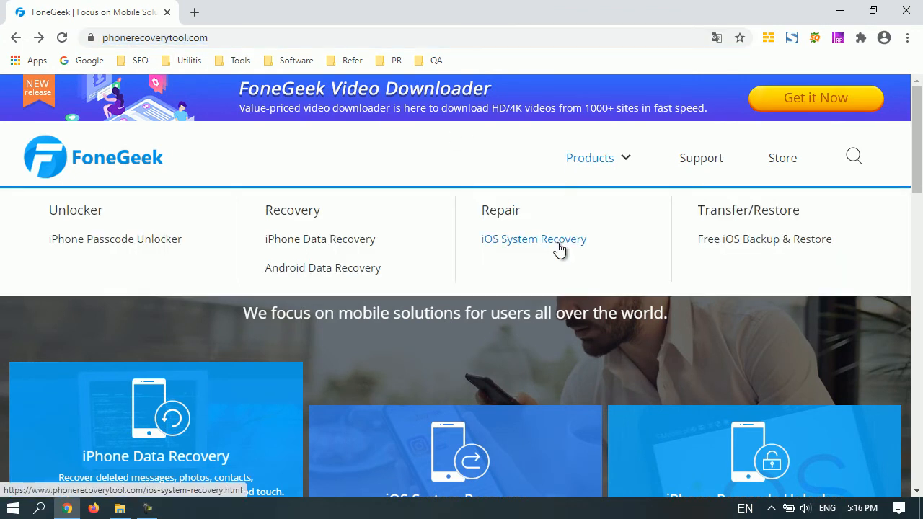
left_click(534, 239)
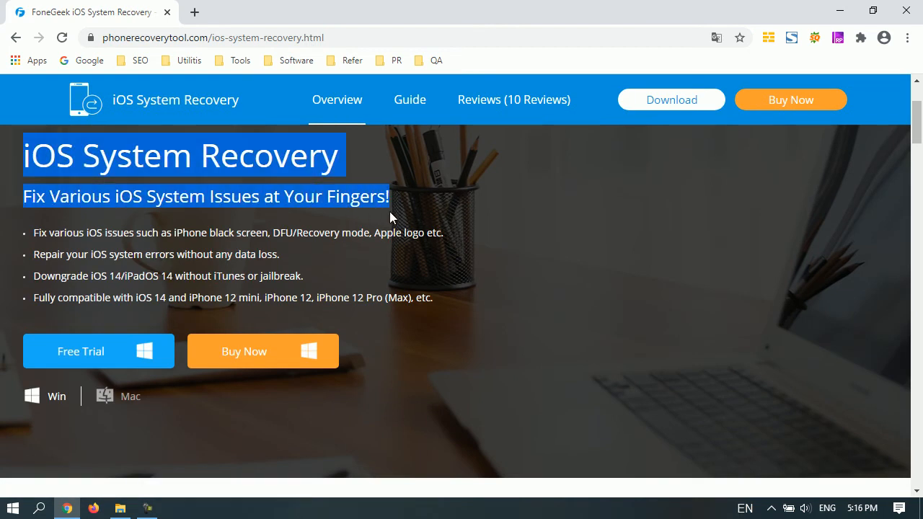
- Scroll through the product page's features, repair modes and Tech Specs sections
scroll("down", 3)
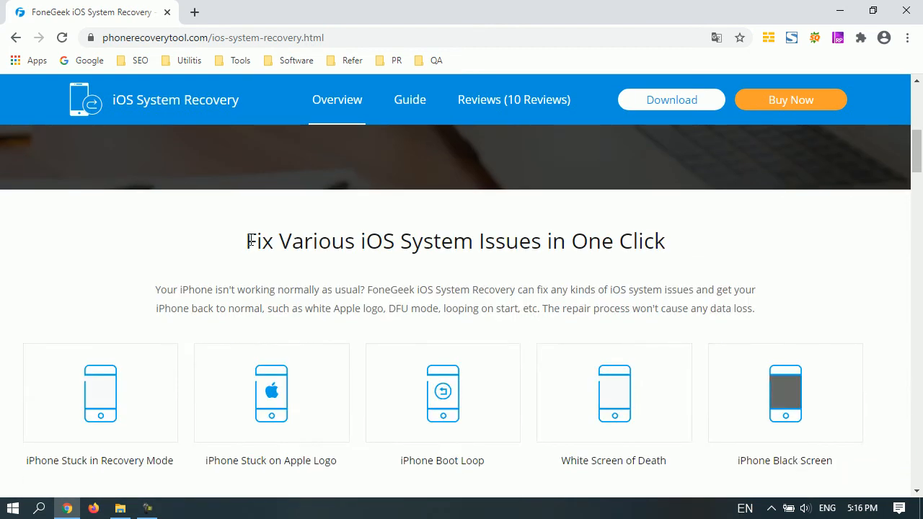
scroll("down", 3)
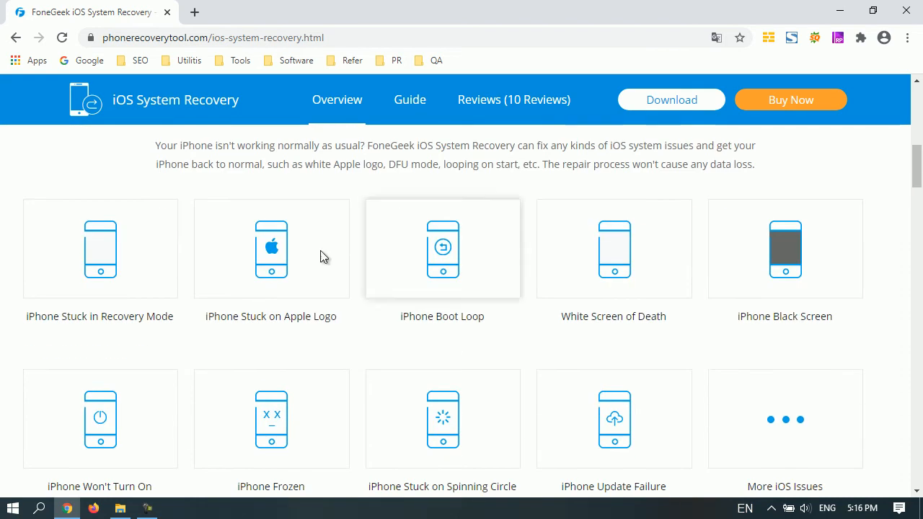
mouse_move(724, 302)
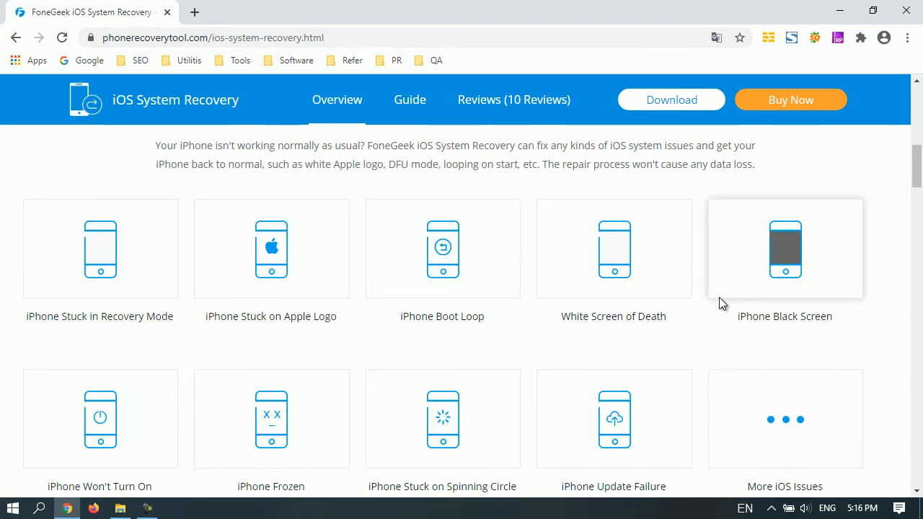
scroll("down", 3)
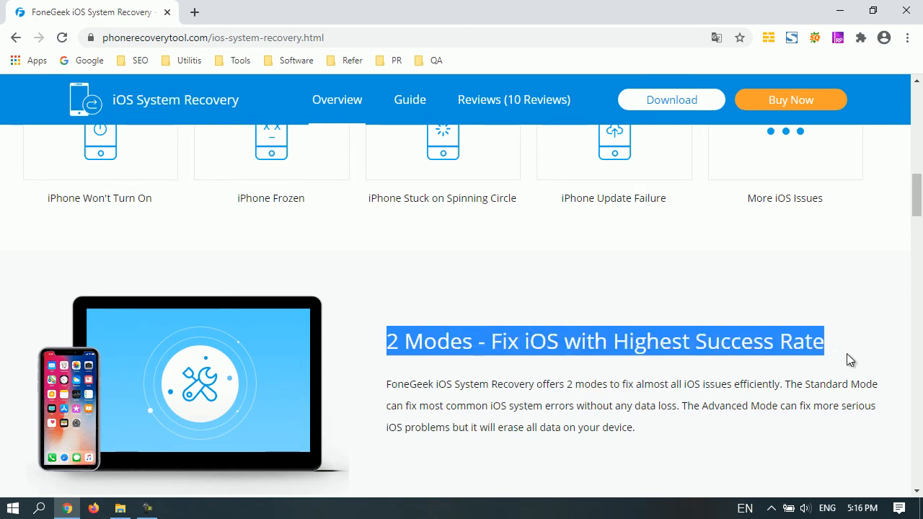
scroll("down", 3)
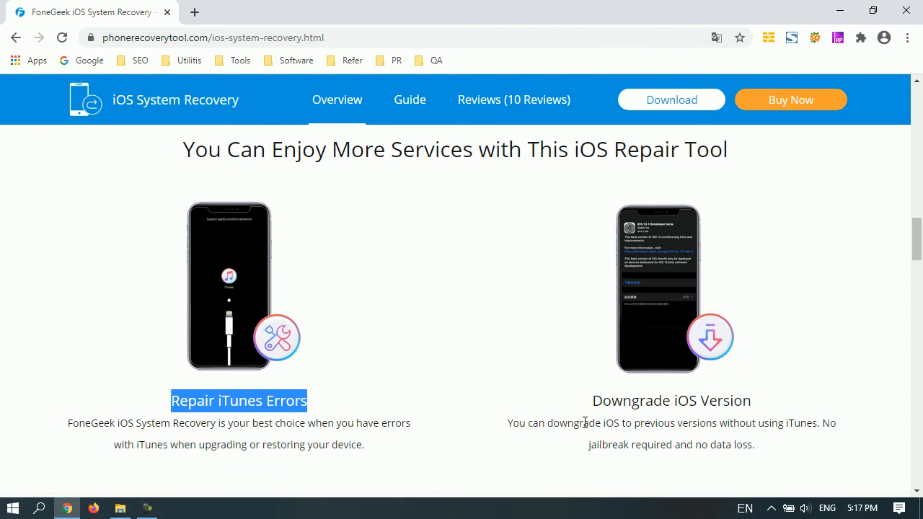
scroll("down", 3)
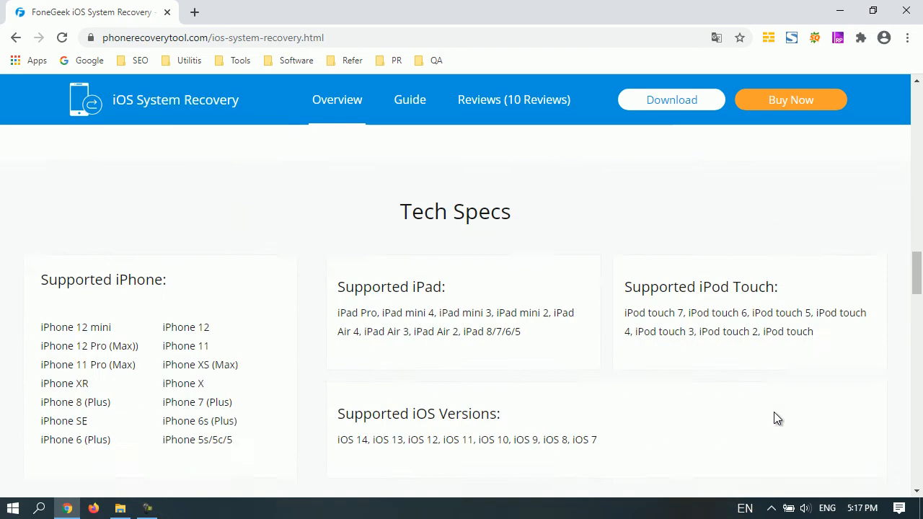
scroll("down", 3)
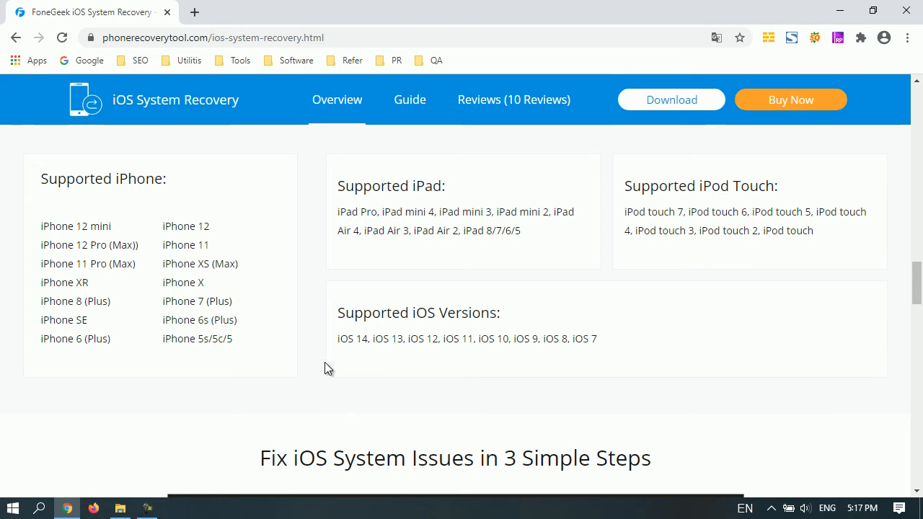
scroll("down", 3)
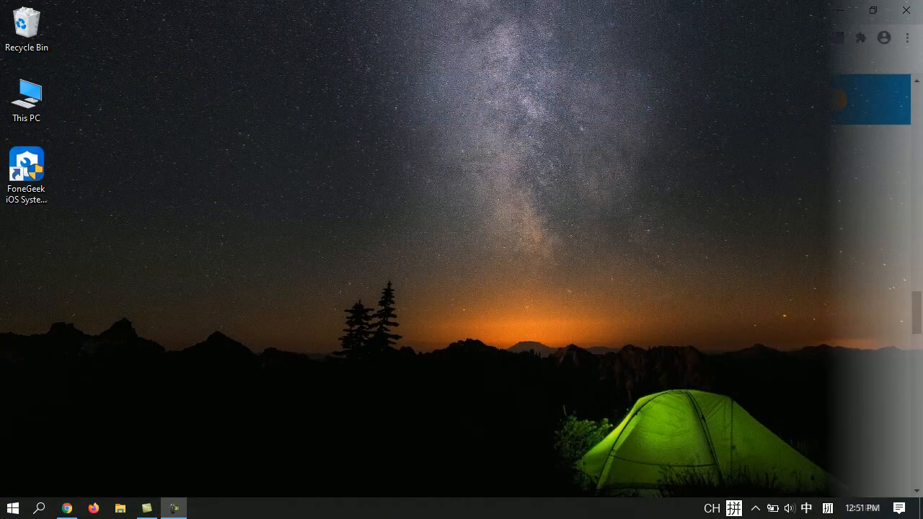
- Launch FoneGeek iOS System Recovery from the desktop shortcut and choose Standard Mode
left_click(26, 170)
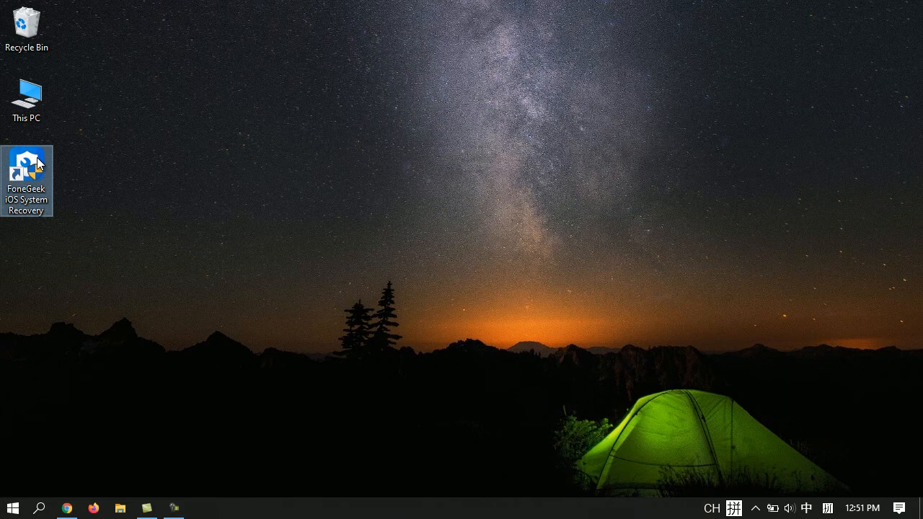
double_click(26, 167)
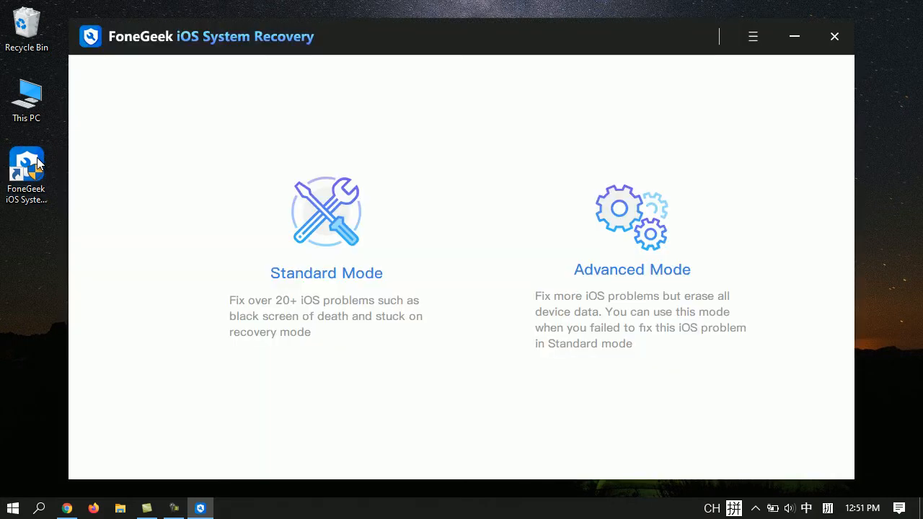
mouse_move(363, 312)
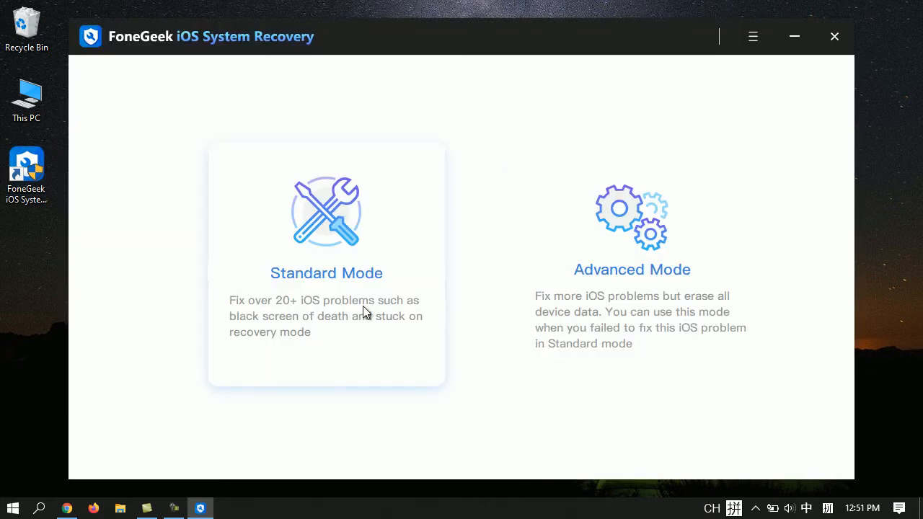
left_click(326, 262)
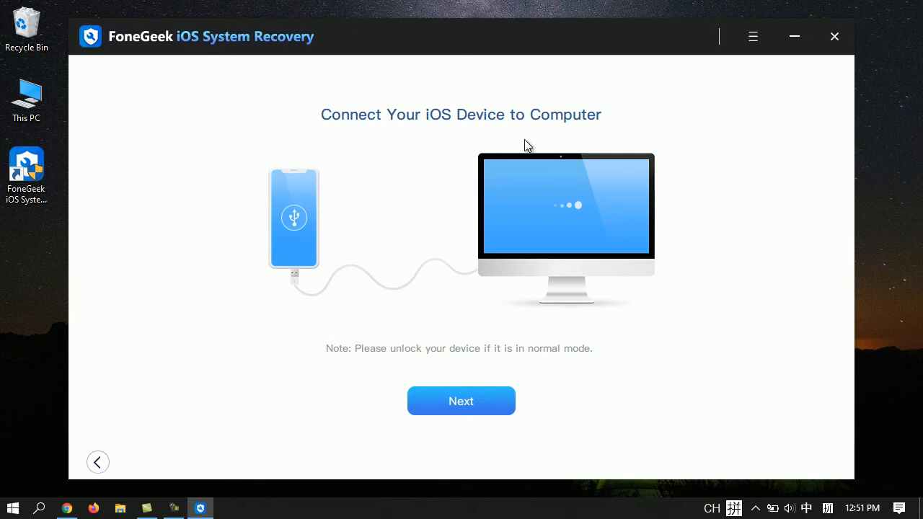
- Continue past device connection and download the iOS 14.2 firmware for the iPhone 7 (Global)
left_click(461, 401)
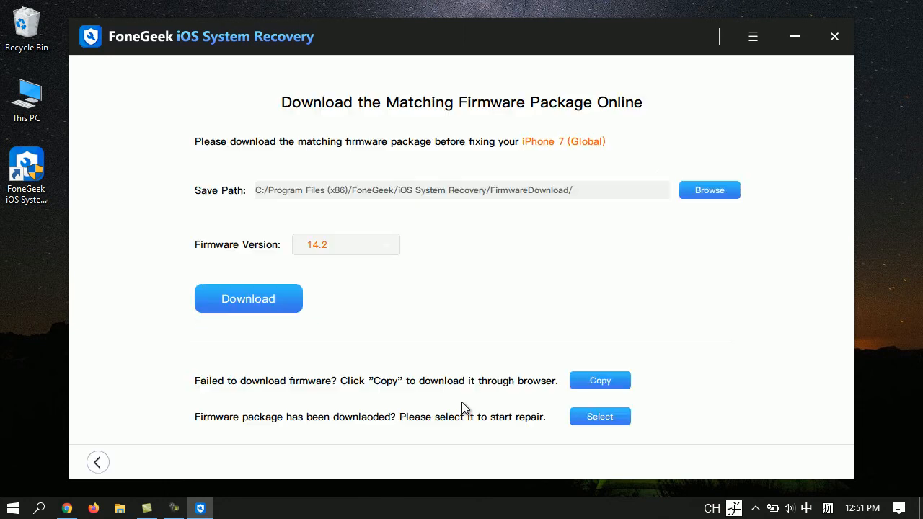
mouse_move(363, 277)
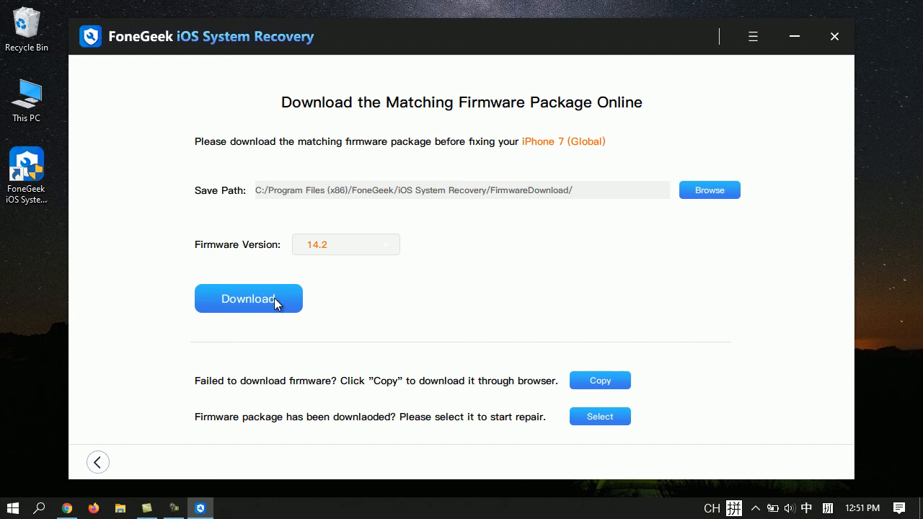
left_click(248, 298)
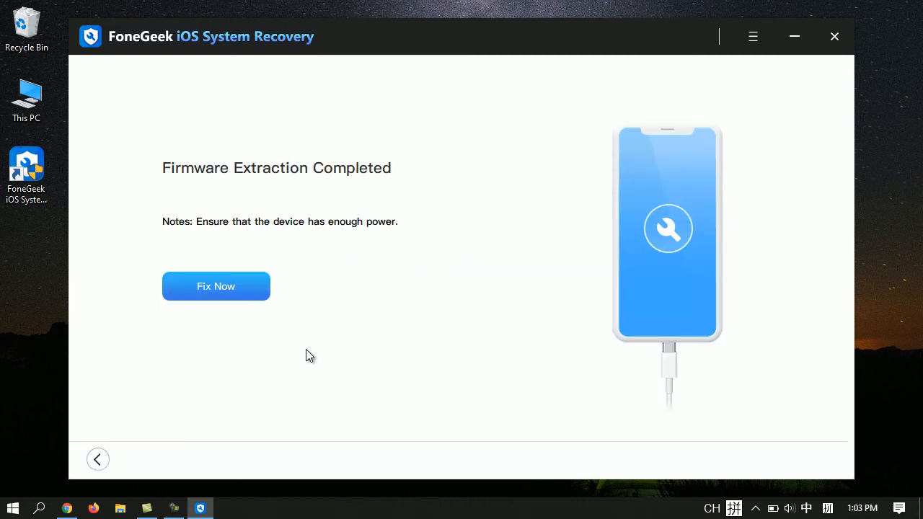
- Start the Fix Now repair of the iPhone 7 with the extracted firmware
left_click(216, 285)
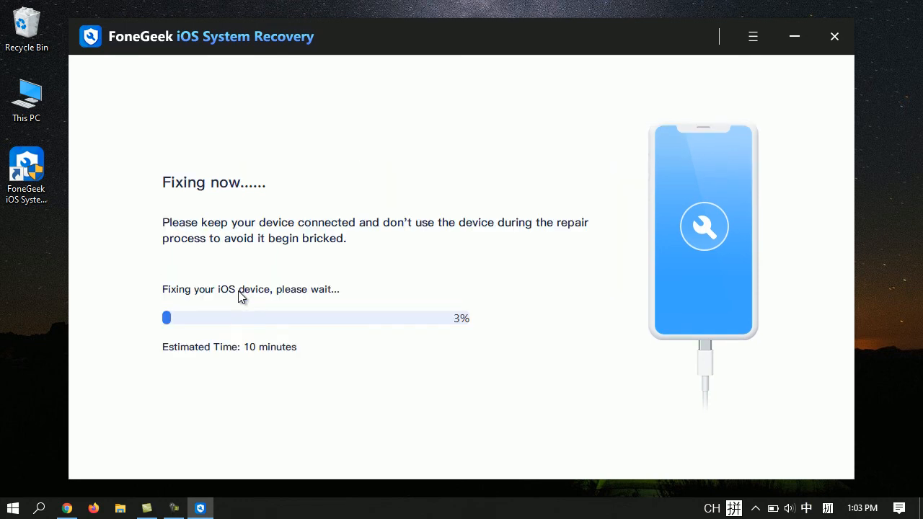
mouse_move(384, 382)
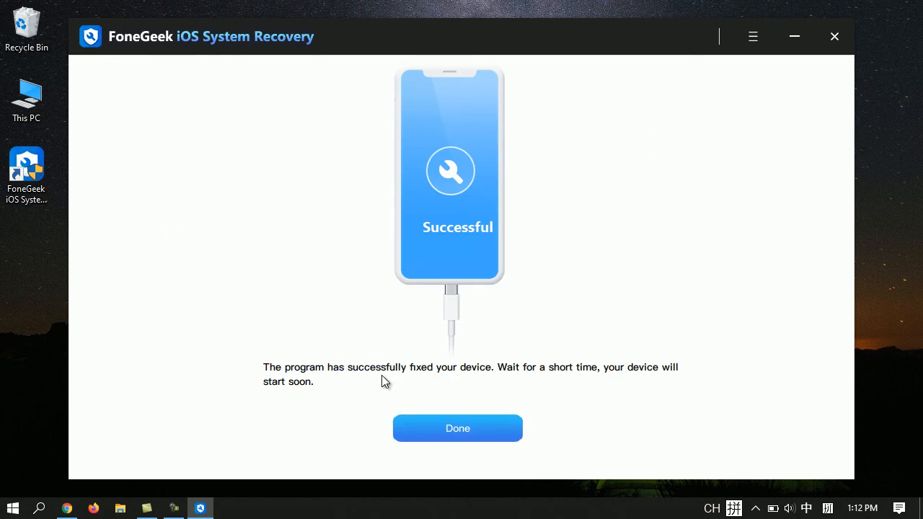
mouse_move(457, 427)
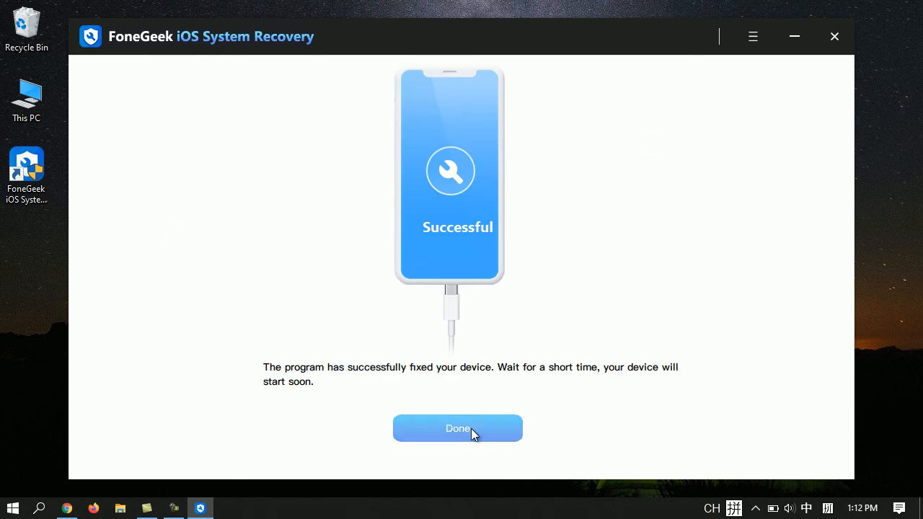